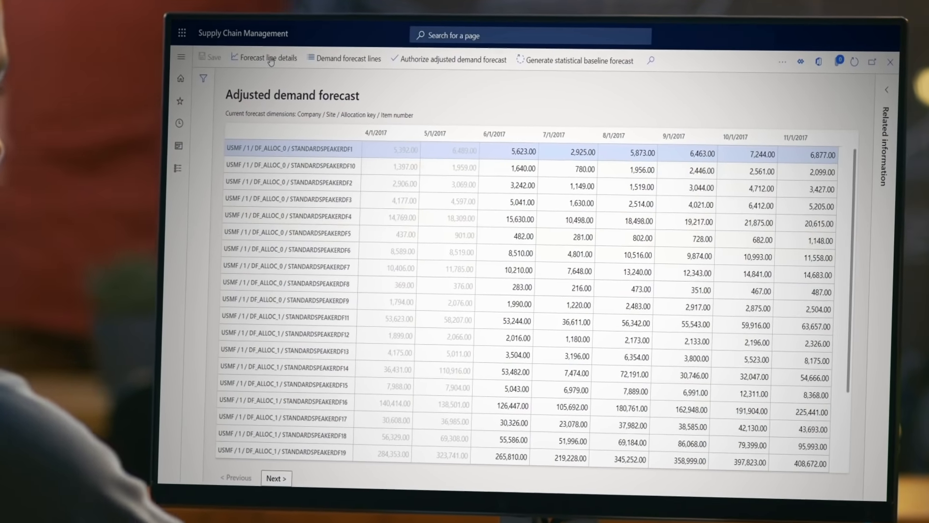
Step: Expand the IoT Intelligence group under Production control's Setup to reveal Scenario management
left_click(264, 58)
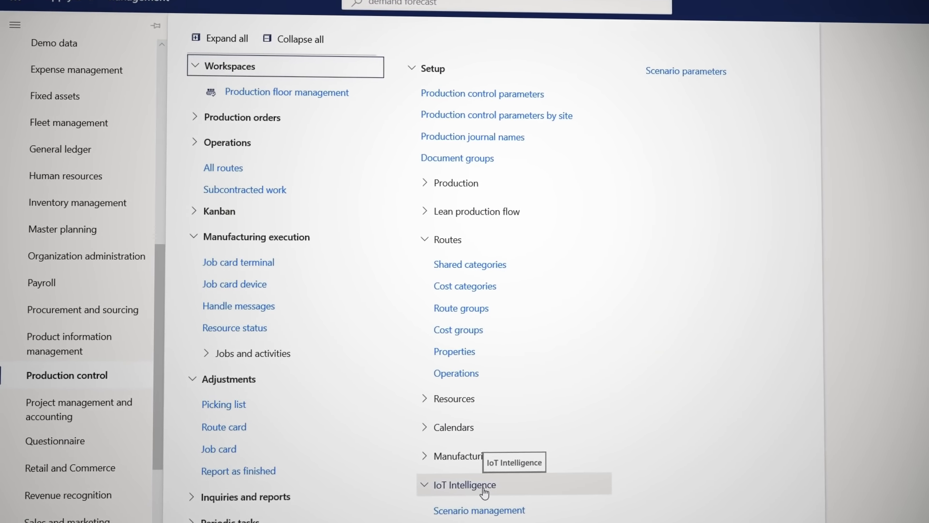
Step: Open Scenario management to view the equipment downtime, product quality and production delay scenarios
left_click(468, 485)
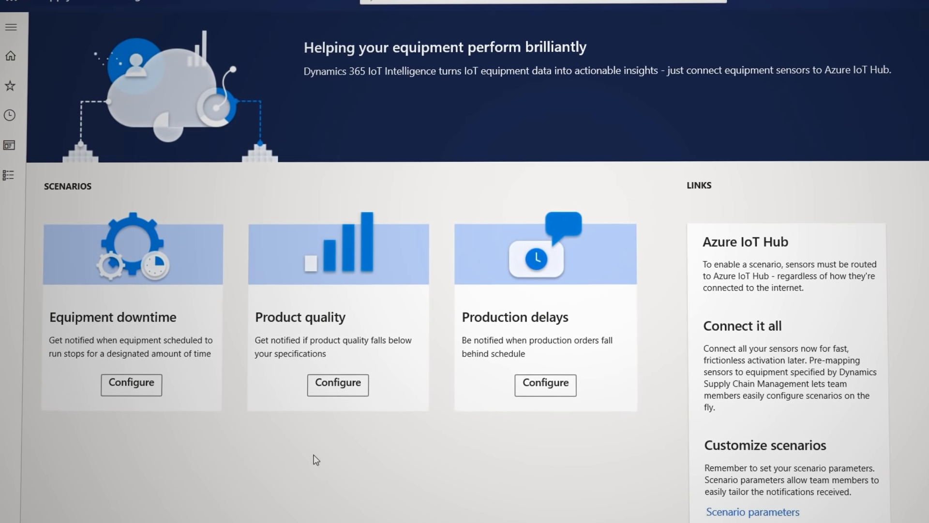
left_click(132, 382)
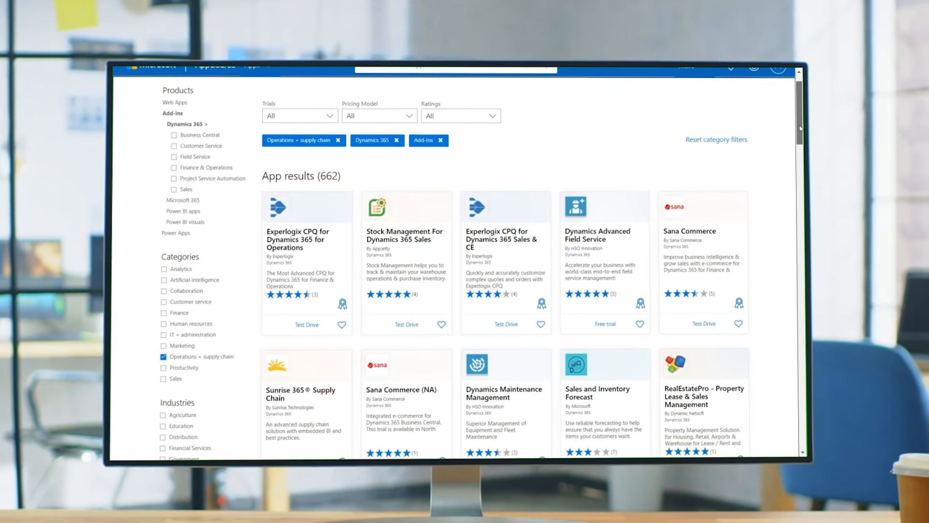
Step: Scroll the AppSource supply-chain add-ins past TrueCommerce EDI and MazikCare to the aka.ms/SupplyChainConnectors link
scroll("down", 3)
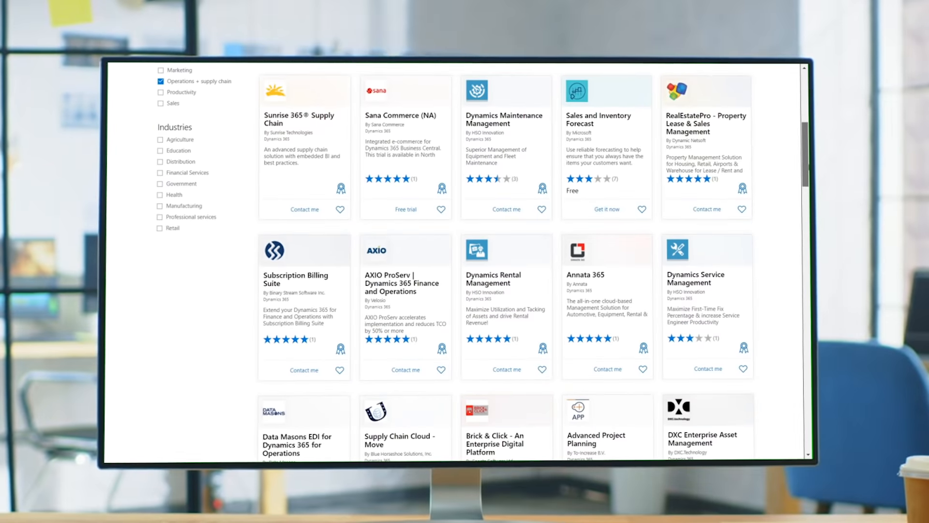
scroll("down", 3)
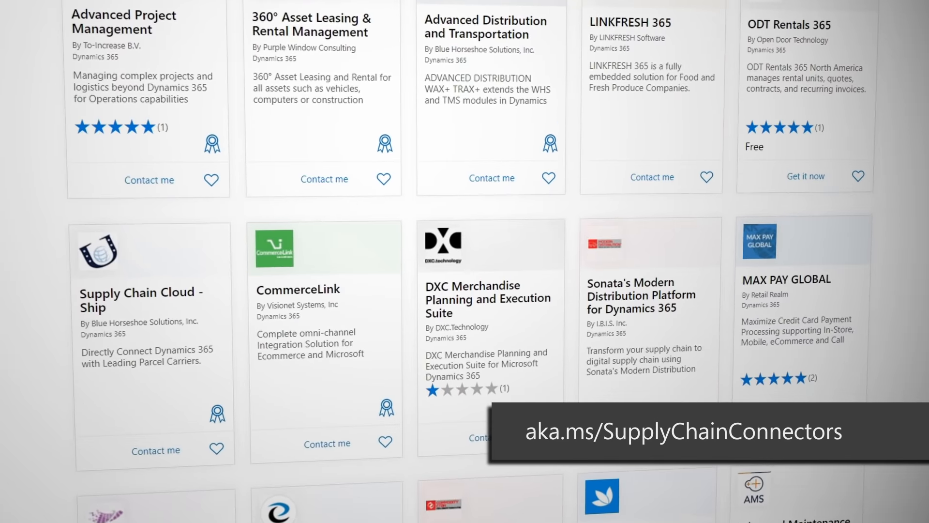
scroll("down", 3)
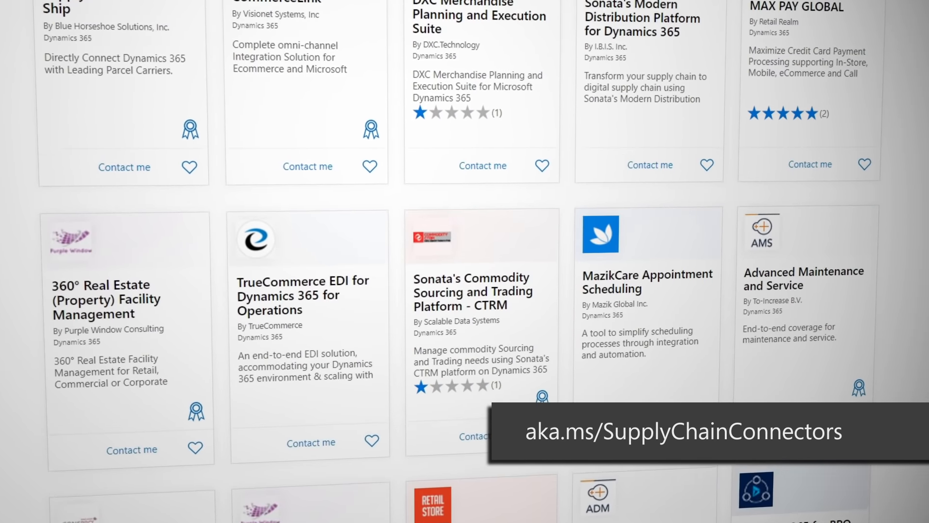